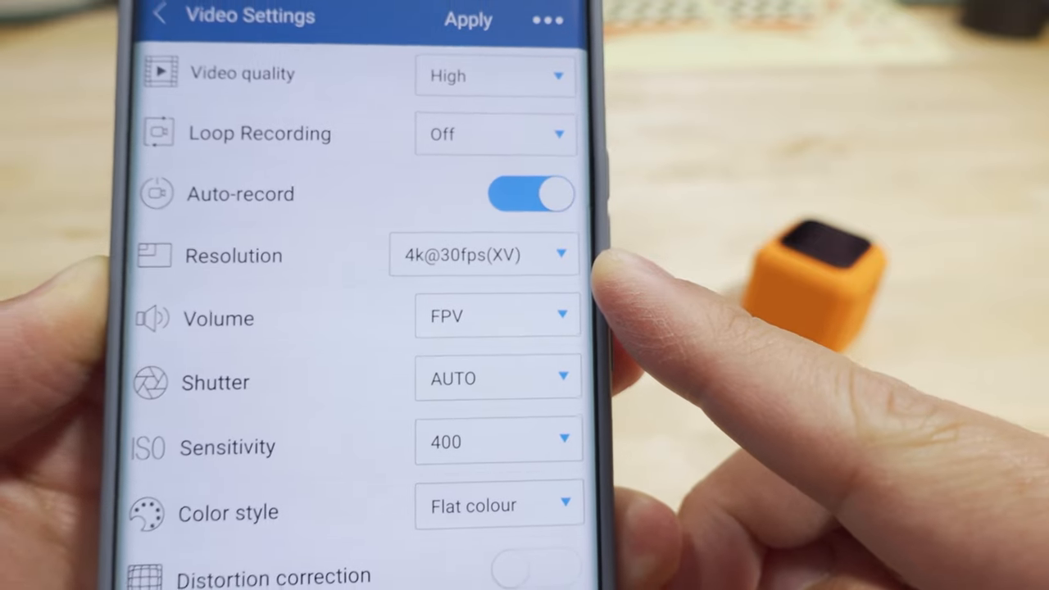
- Set the sequence frame height to 2880 for a 3840x2880 4:3 frame, deleting previews
{"action": "scroll", "scroll_direction": "down", "scroll_amount": 3}
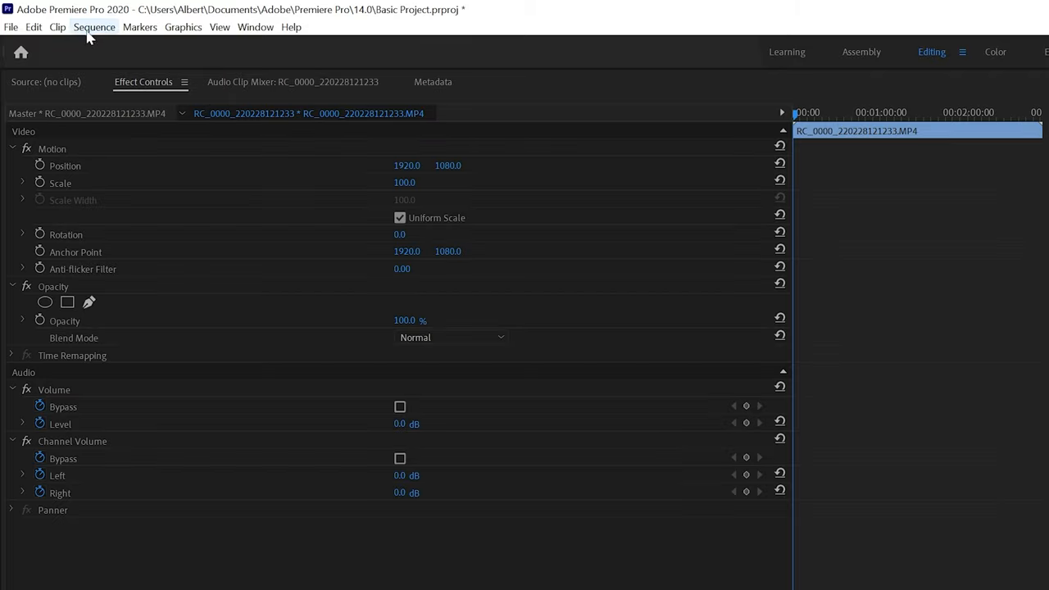
{"action": "left_click", "coordinate": [102, 27]}
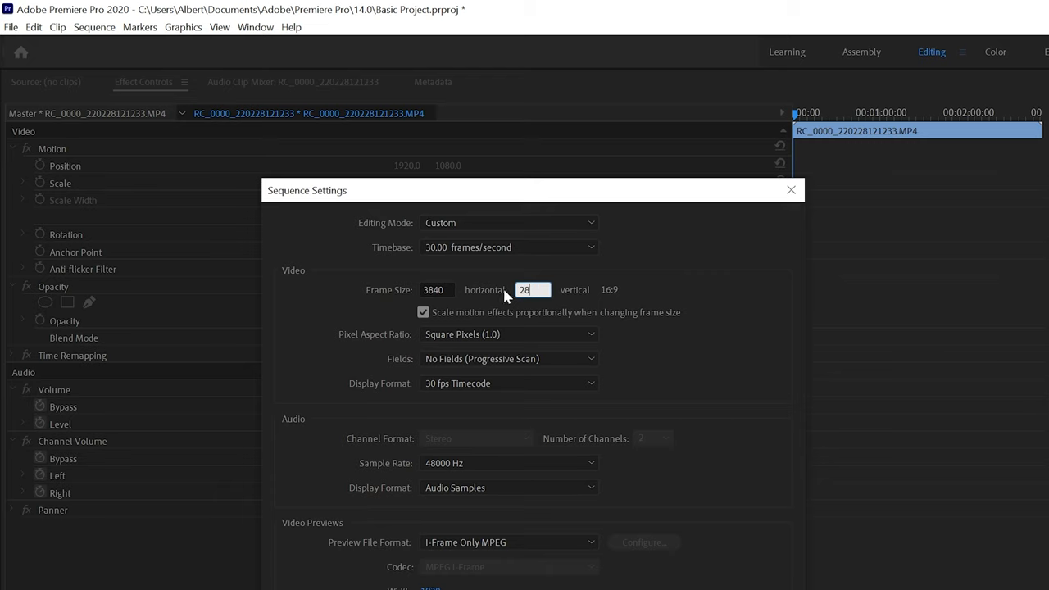
{"action": "type", "text": "2880"}
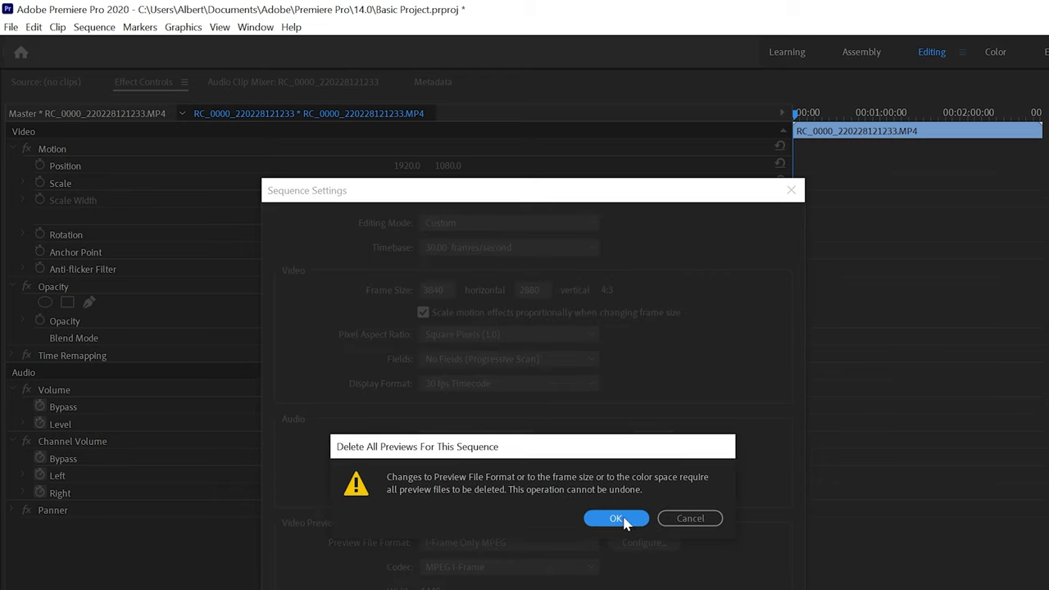
{"action": "left_click", "coordinate": [616, 518]}
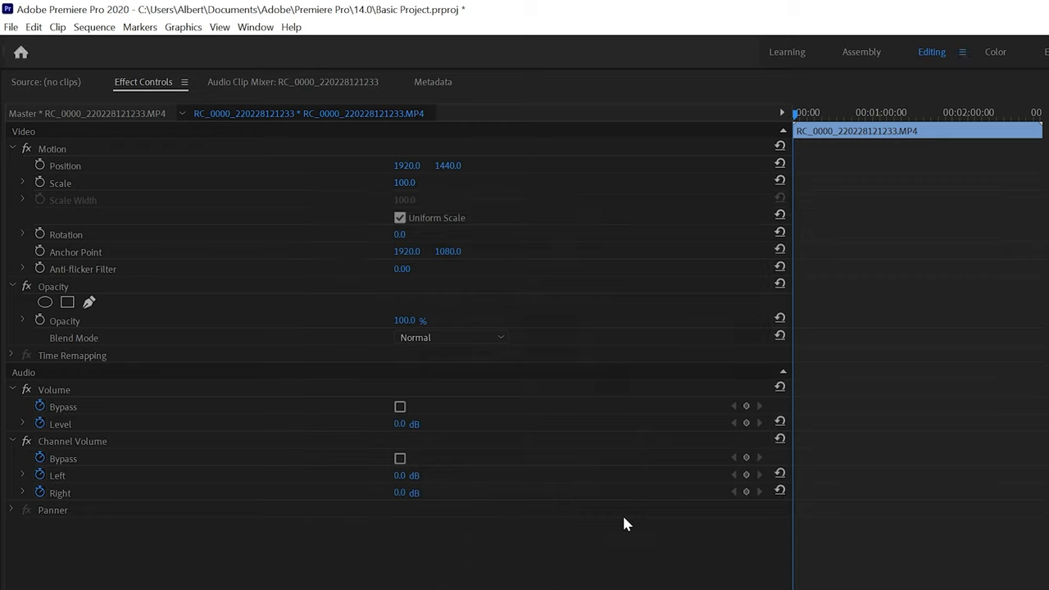
- Disable Uniform Scale and set the clip's Scale Height to 134
{"action": "left_click", "coordinate": [400, 216]}
{"action": "type", "text": "1"}
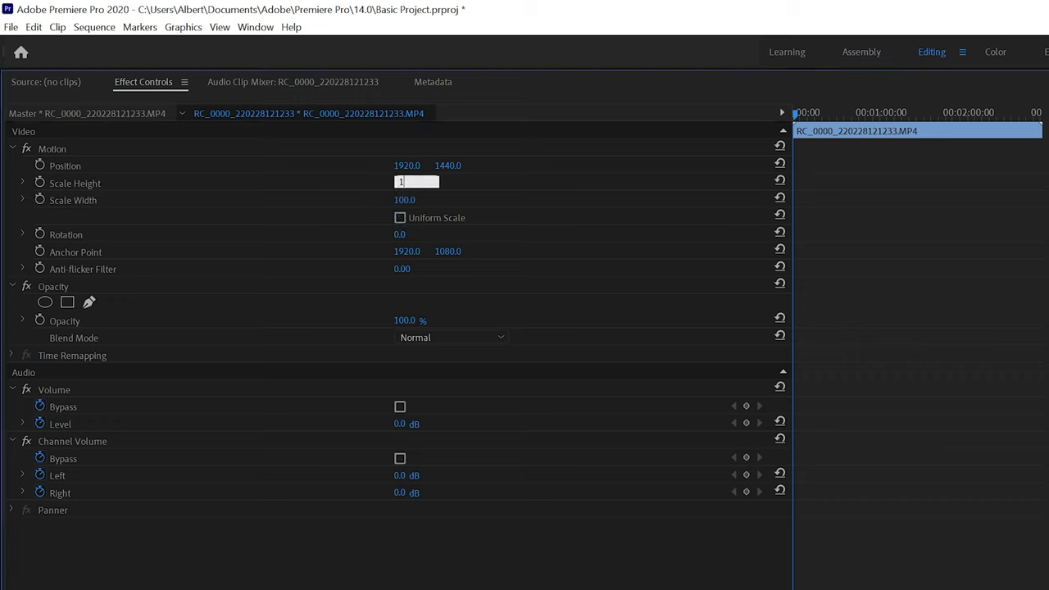
{"action": "type", "text": "34"}
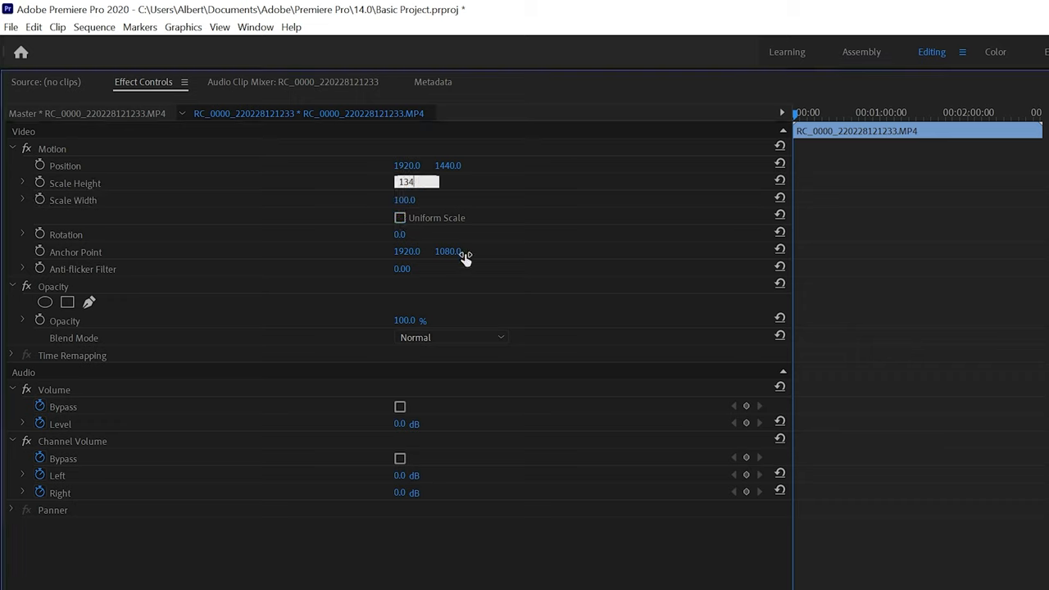
{"action": "key", "text": "Enter"}
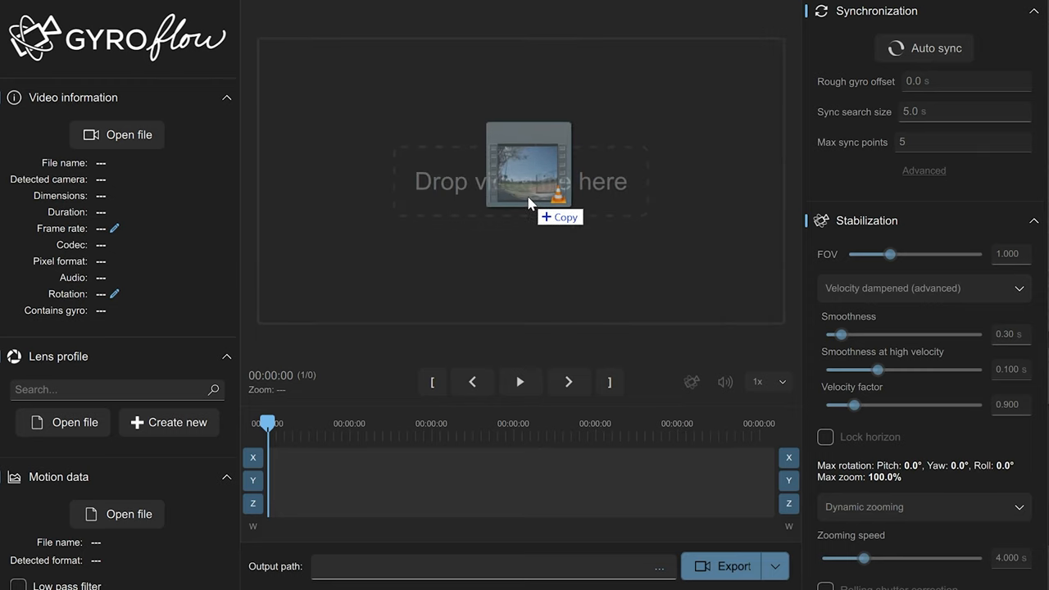
- Load RC5-43.mp4 into Gyroflow and begin searching the lens profiles
{"action": "left_click", "coordinate": [517, 183]}
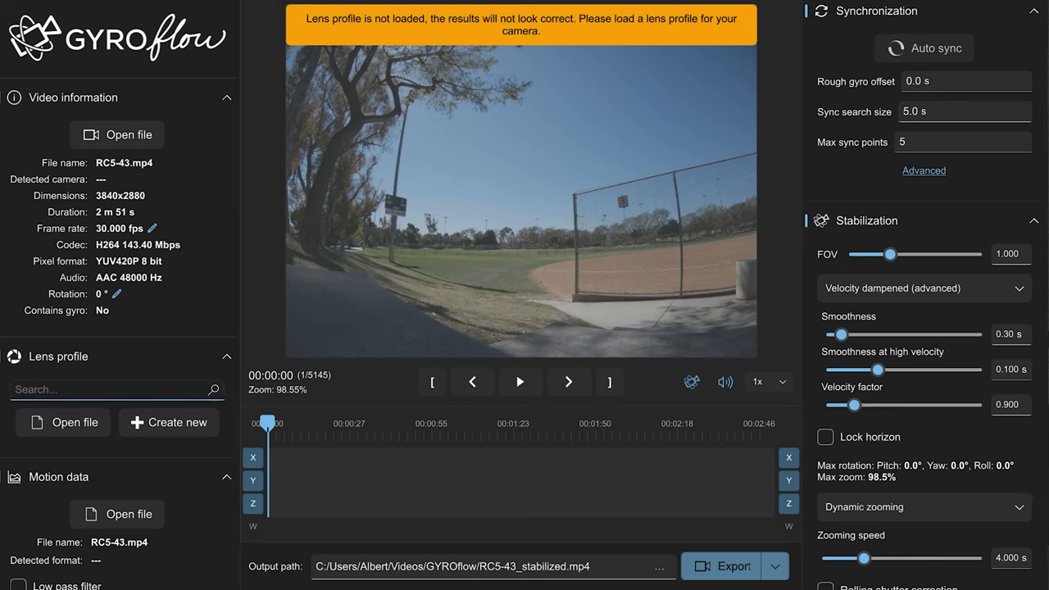
{"action": "type", "text": "ora"}
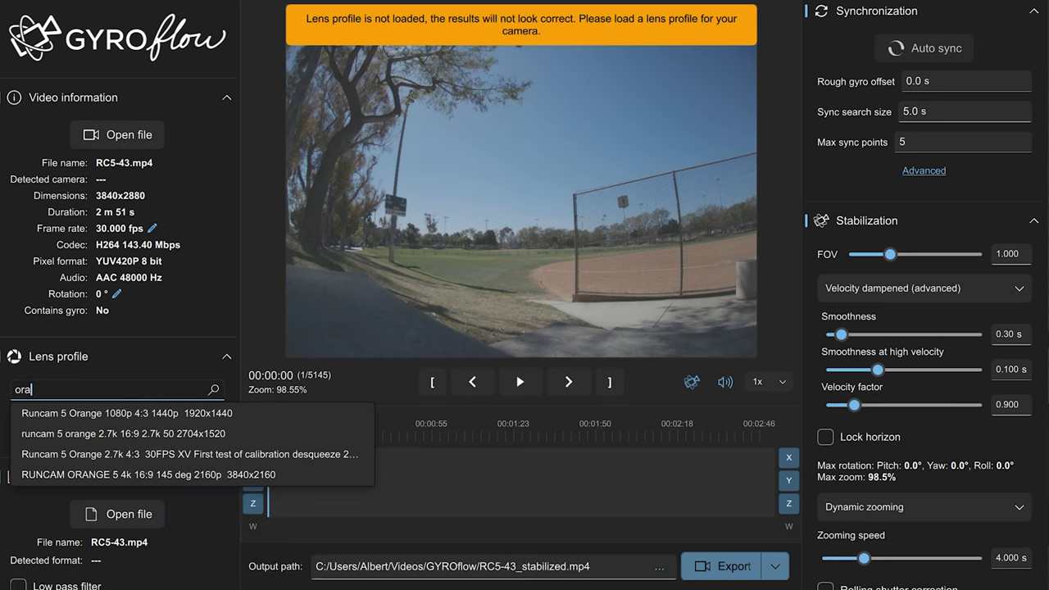
- Apply the Runcam 5 Orange 4:3 1440p (1920x1440) lens profile
{"action": "type", "text": "nge"}
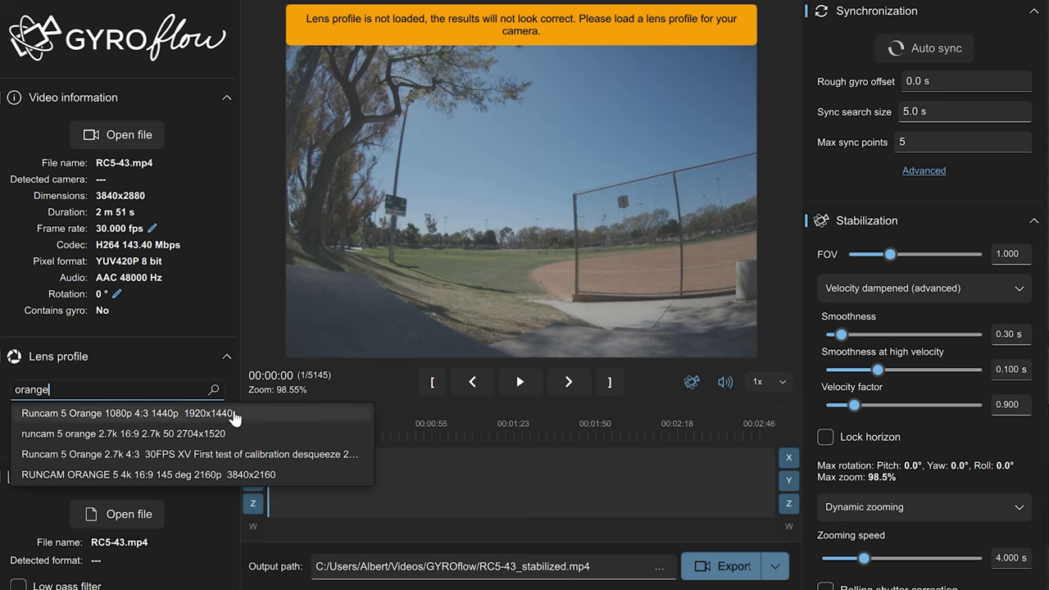
{"action": "mouse_move", "coordinate": [249, 433]}
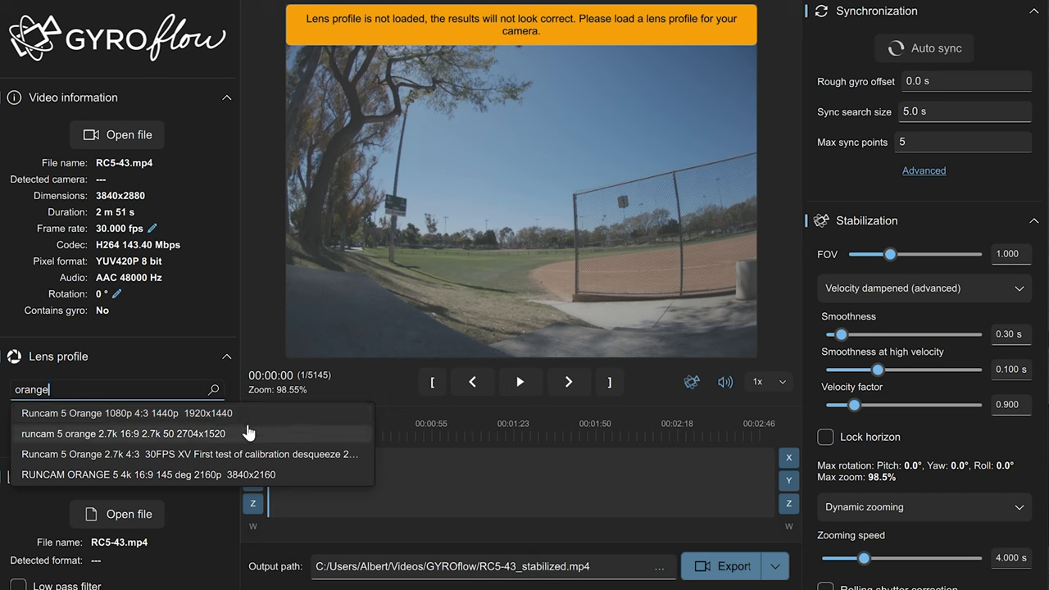
{"action": "mouse_move", "coordinate": [271, 458]}
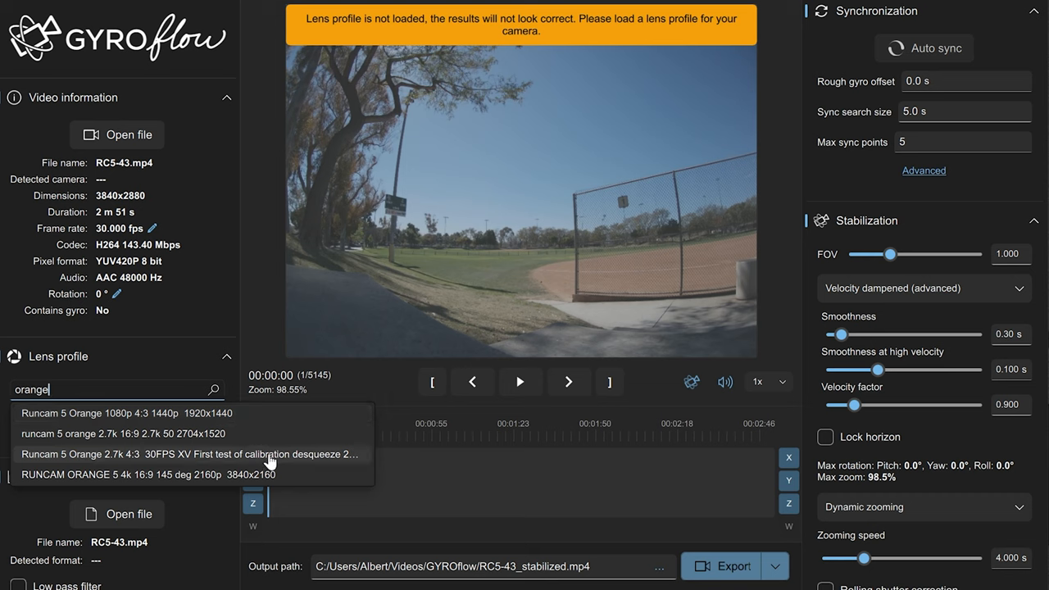
{"action": "mouse_move", "coordinate": [259, 475]}
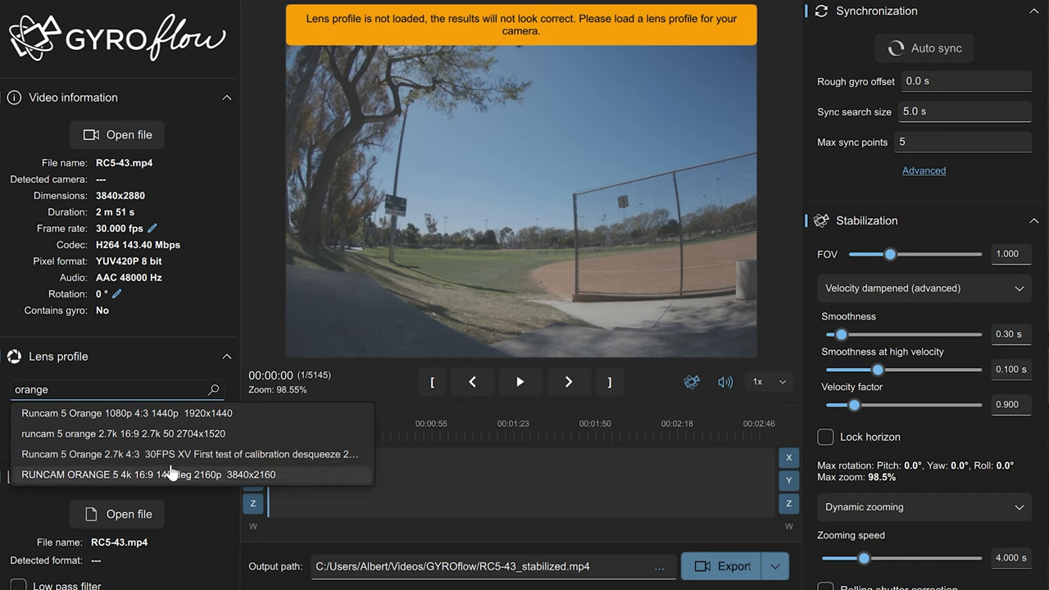
{"action": "mouse_move", "coordinate": [160, 421]}
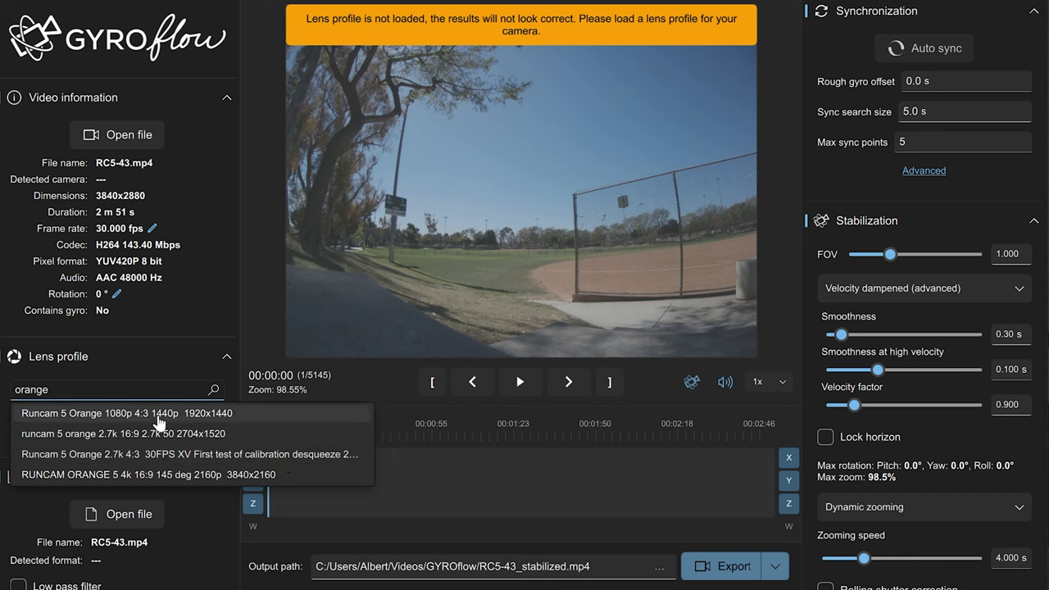
{"action": "left_click", "coordinate": [131, 413]}
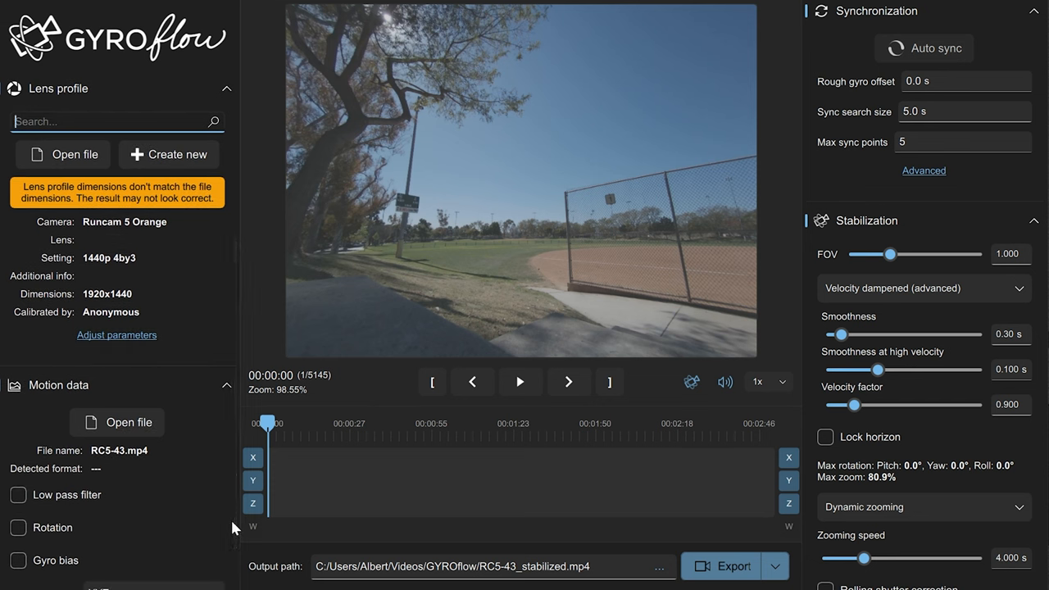
{"action": "mouse_move", "coordinate": [220, 513]}
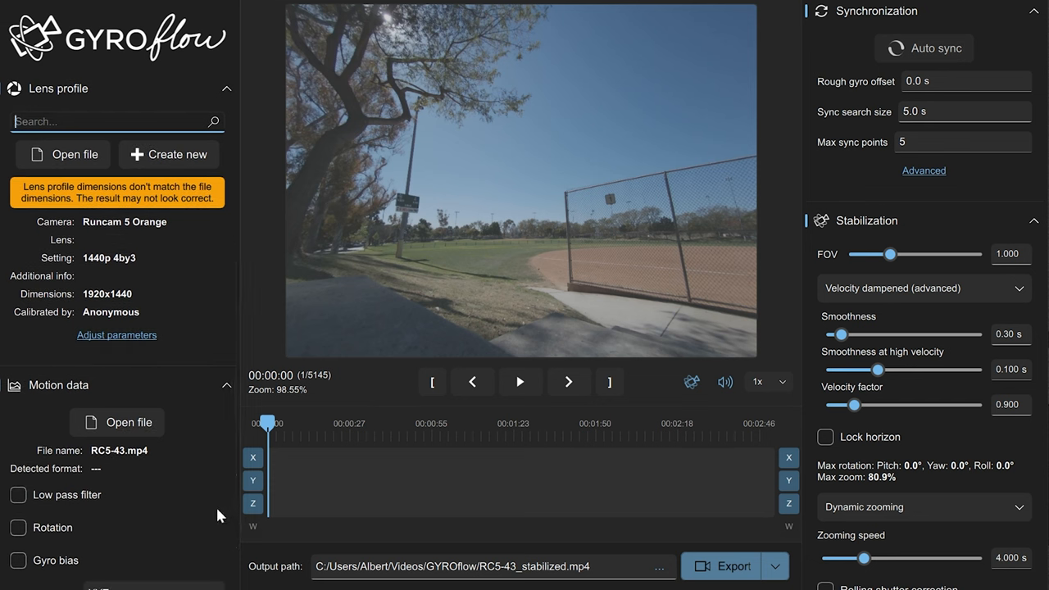
{"action": "mouse_move", "coordinate": [180, 479]}
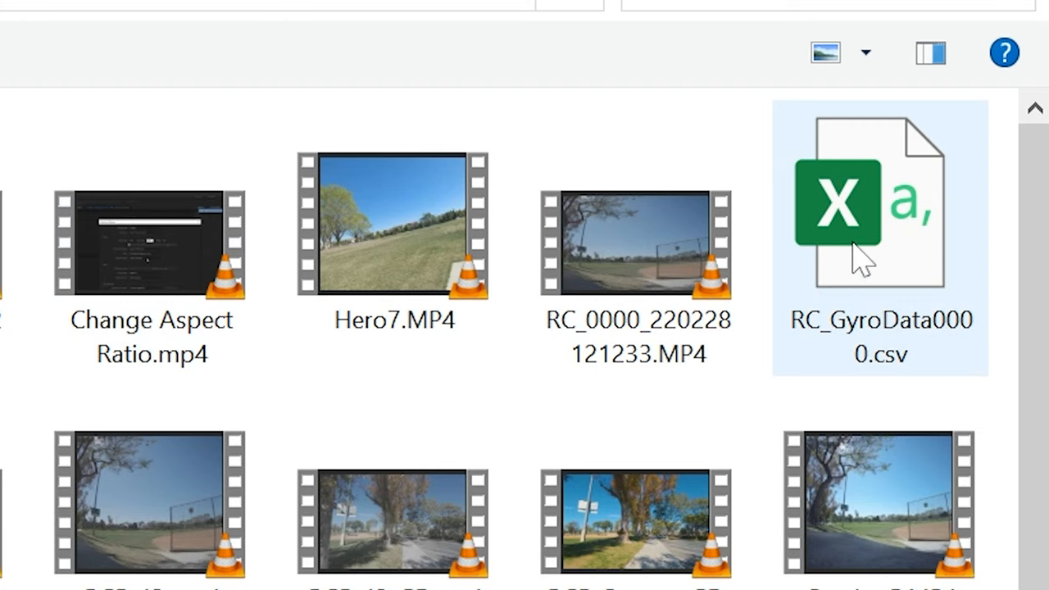
{"action": "mouse_move", "coordinate": [872, 246]}
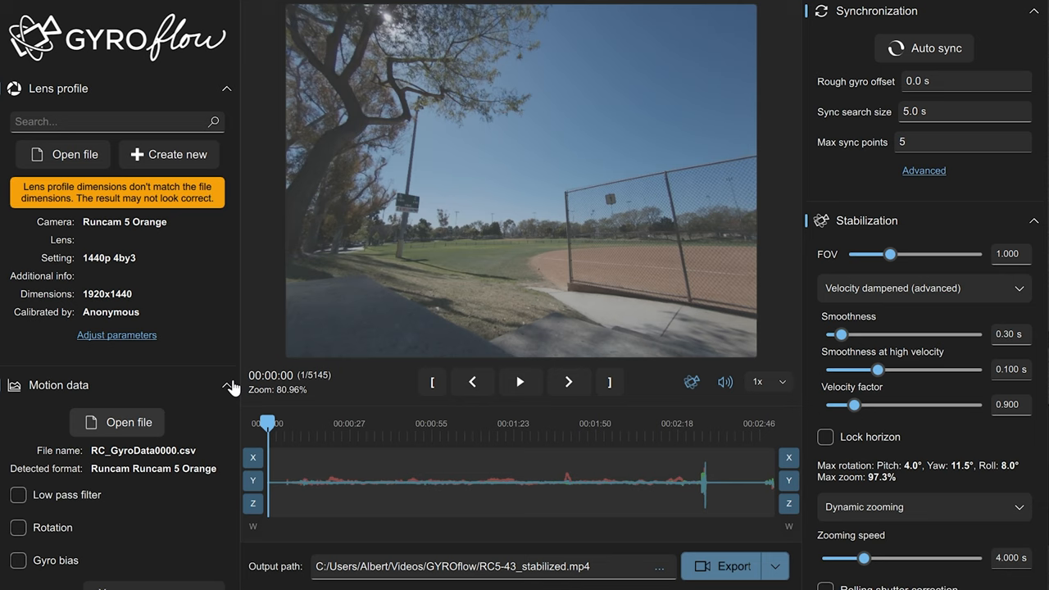
{"action": "mouse_move", "coordinate": [105, 467]}
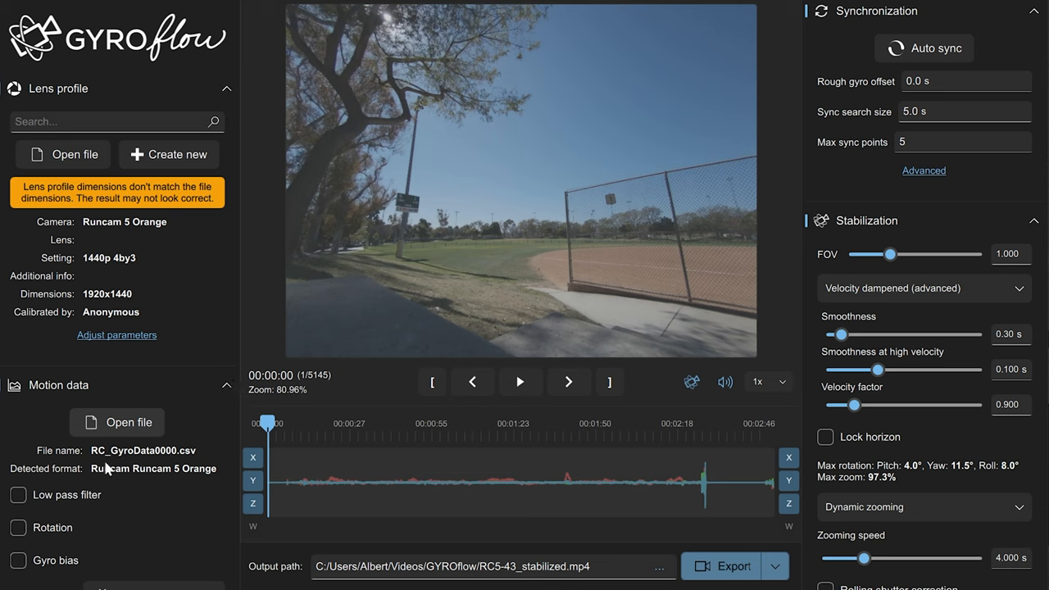
- Enable the gyro low pass filter with a 1.00 Hz cutoff
{"action": "left_click", "coordinate": [20, 495]}
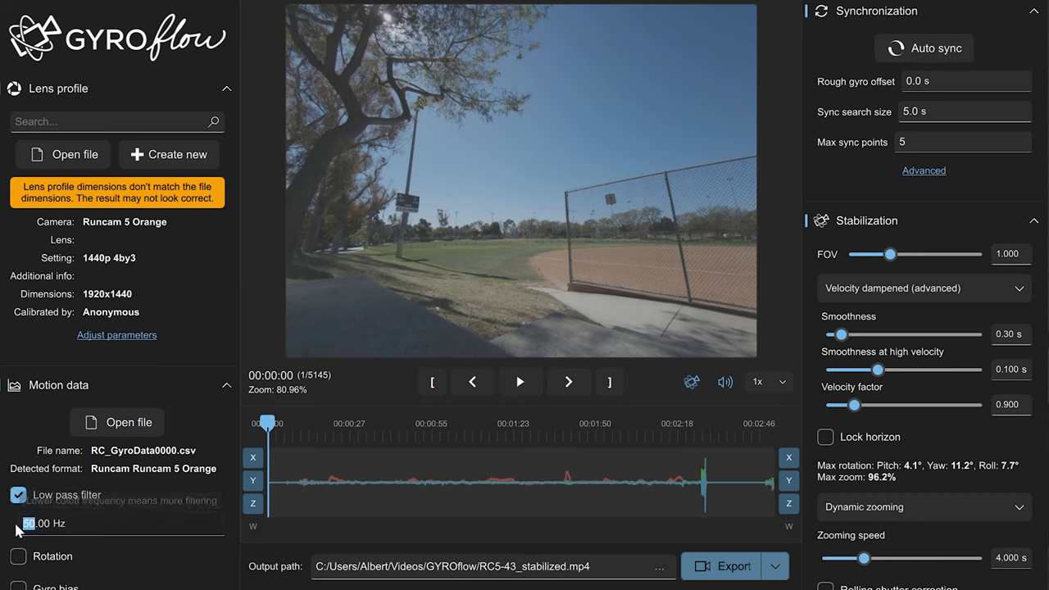
{"action": "type", "text": "1.00"}
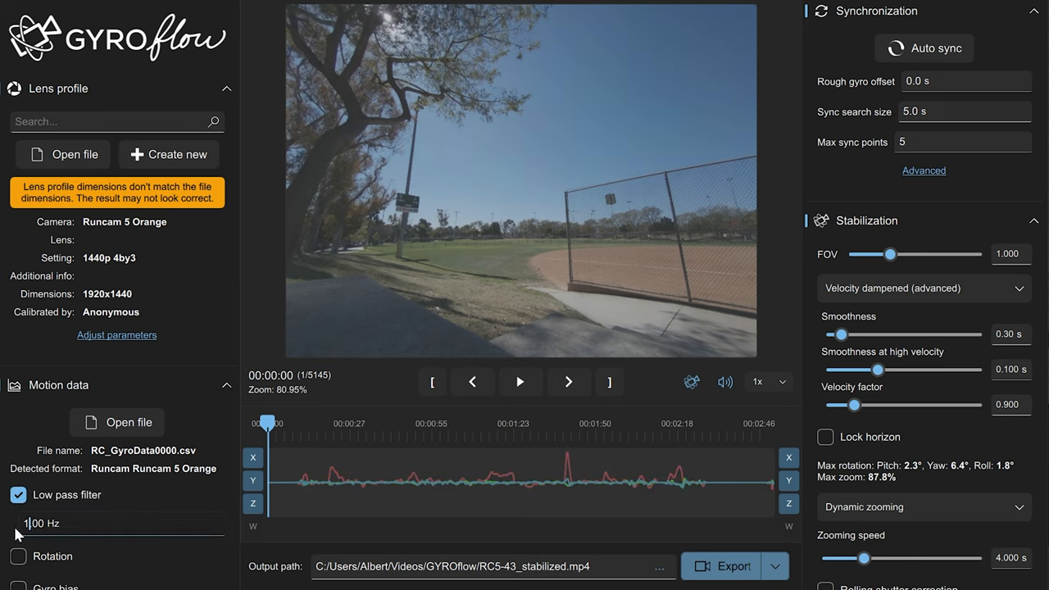
{"action": "mouse_move", "coordinate": [321, 538]}
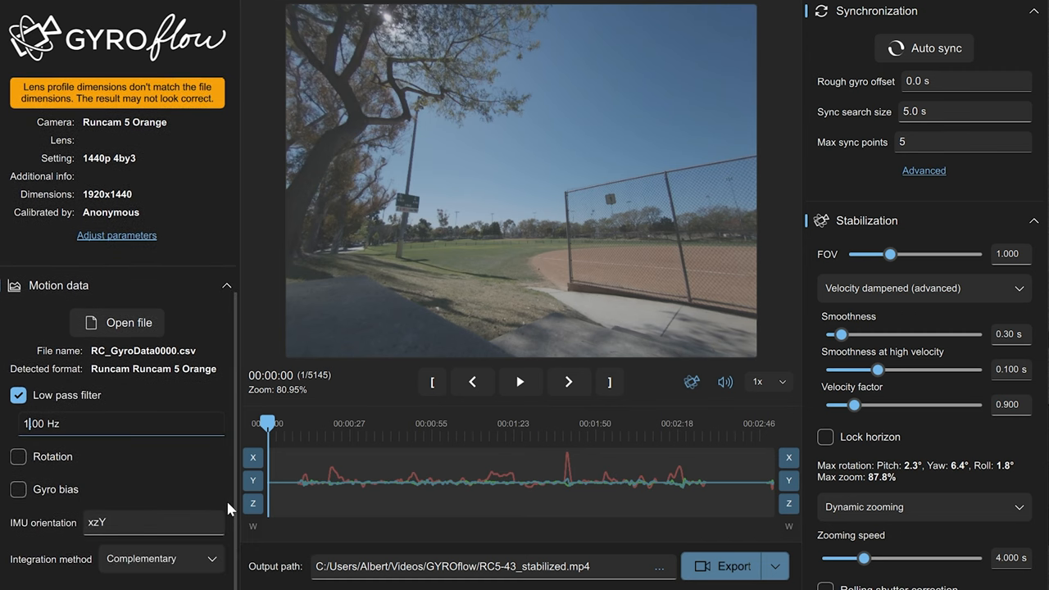
{"action": "mouse_move", "coordinate": [279, 510]}
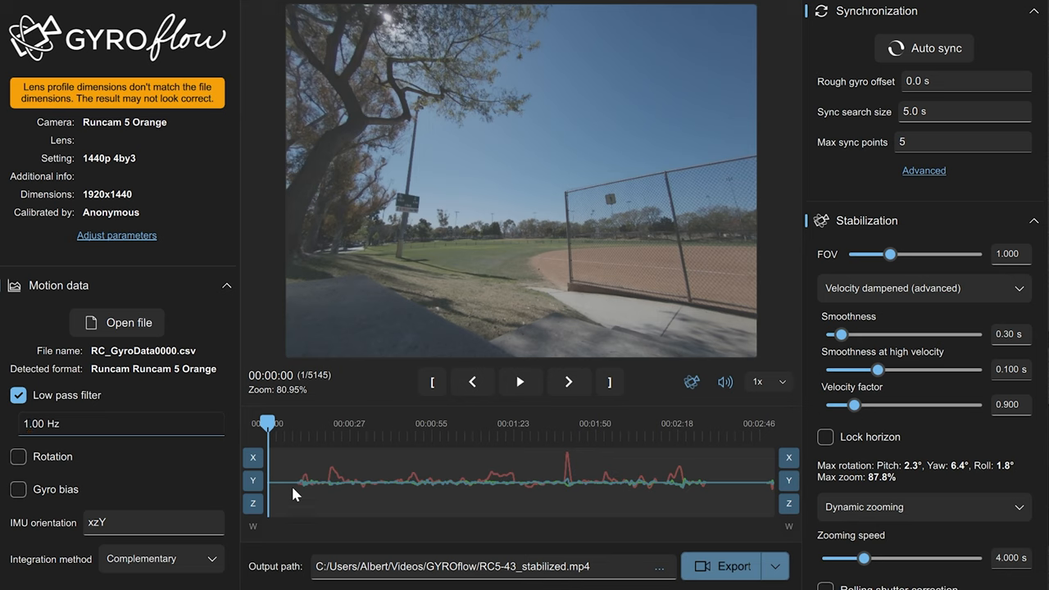
- Estimate the gyro bias at this timeline point via the right-click menu
{"action": "right_click", "coordinate": [295, 493]}
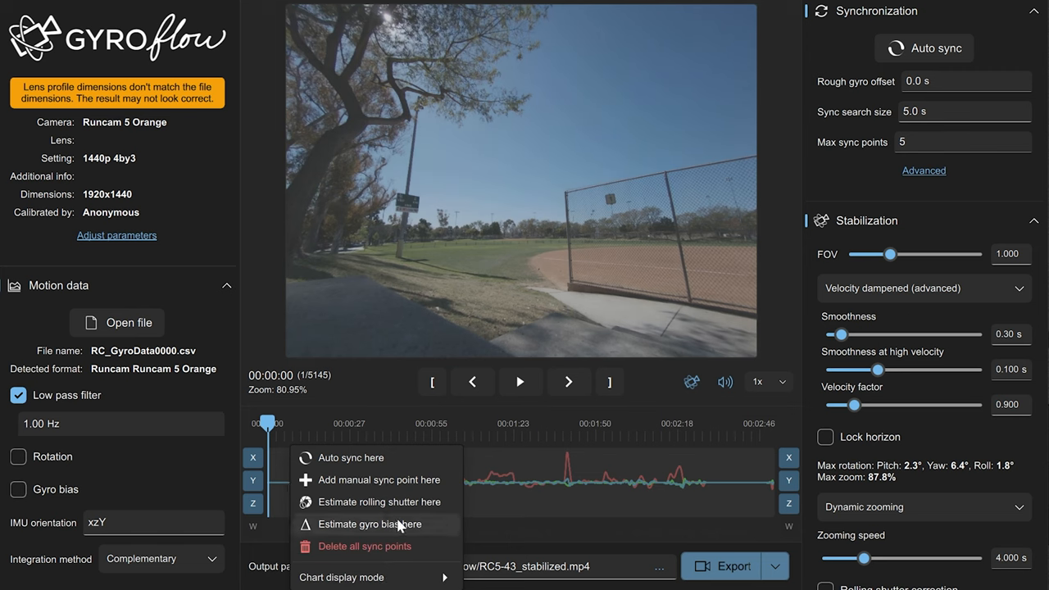
{"action": "left_click", "coordinate": [374, 524]}
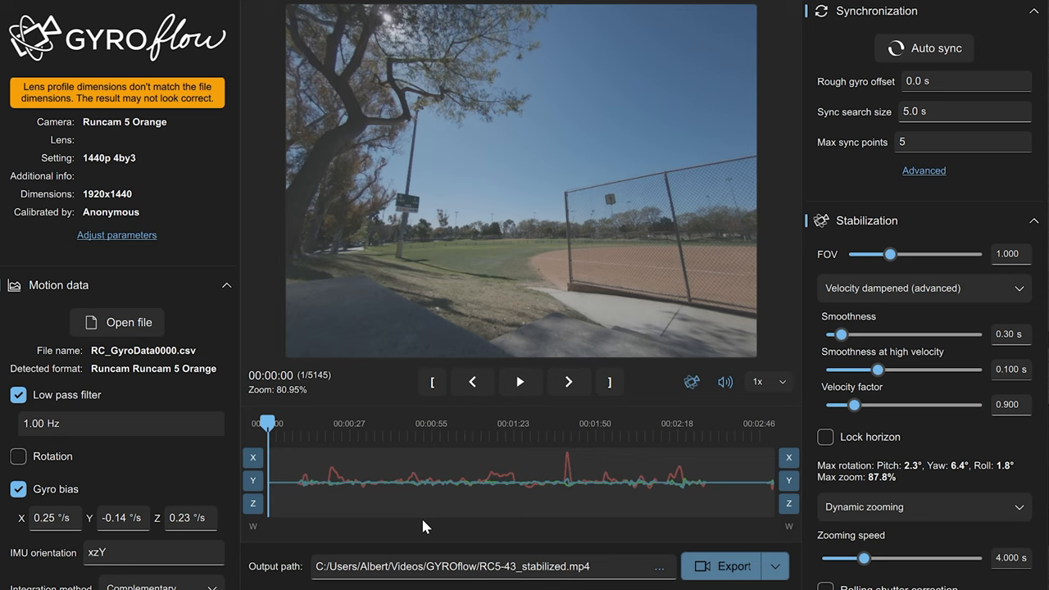
{"action": "mouse_move", "coordinate": [455, 518]}
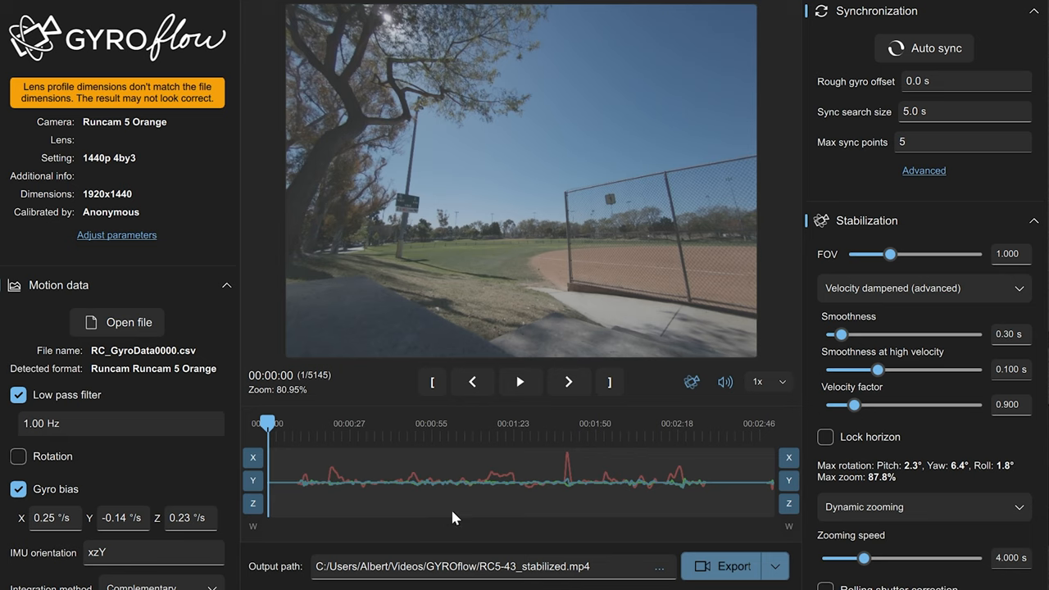
{"action": "mouse_move", "coordinate": [504, 521]}
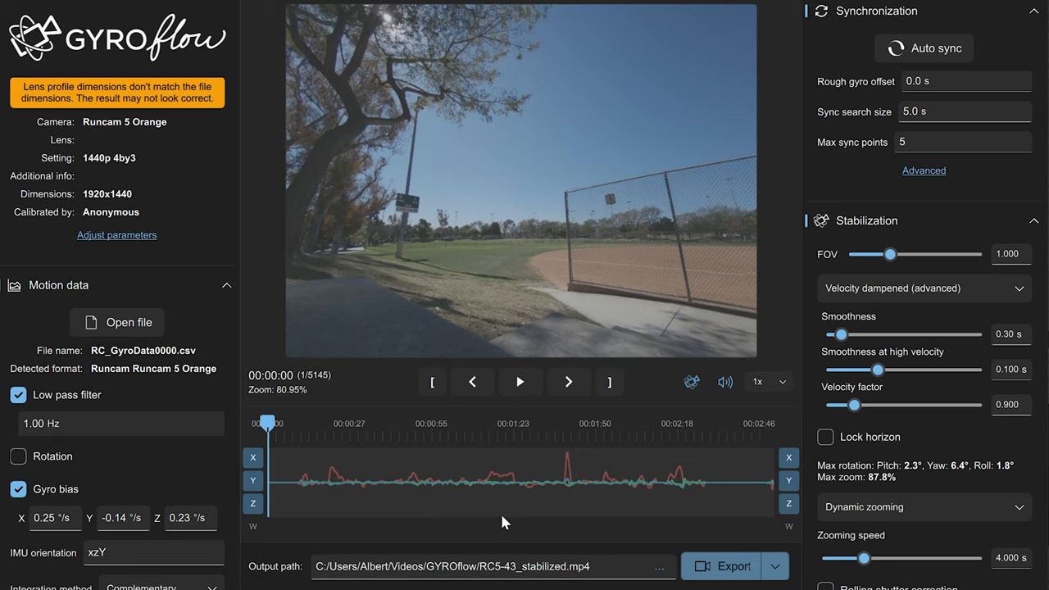
{"action": "mouse_move", "coordinate": [1000, 362]}
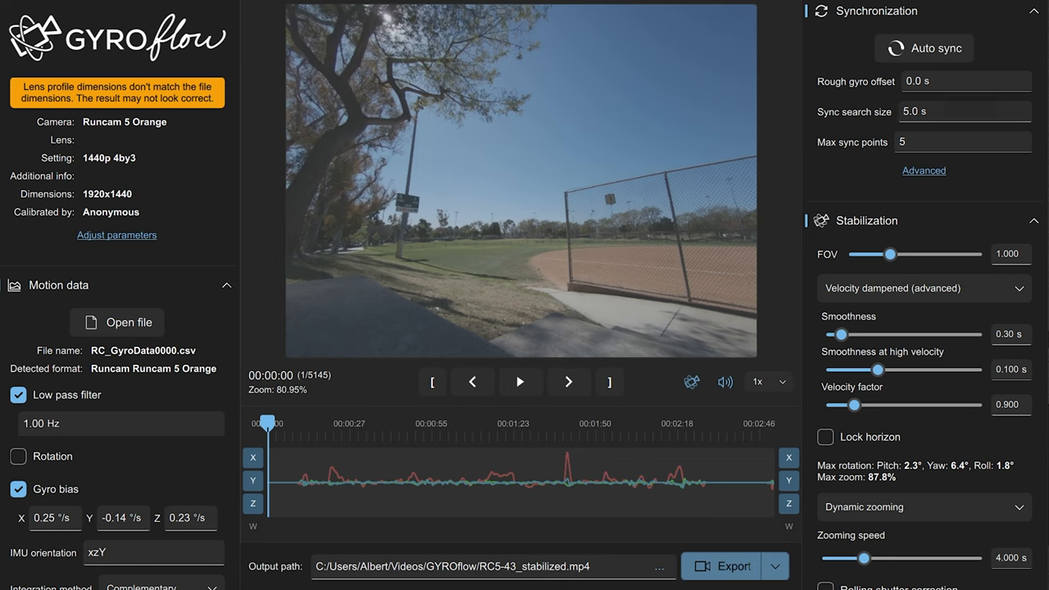
- Run Auto sync to place sync points along the timeline
{"action": "left_click", "coordinate": [924, 47]}
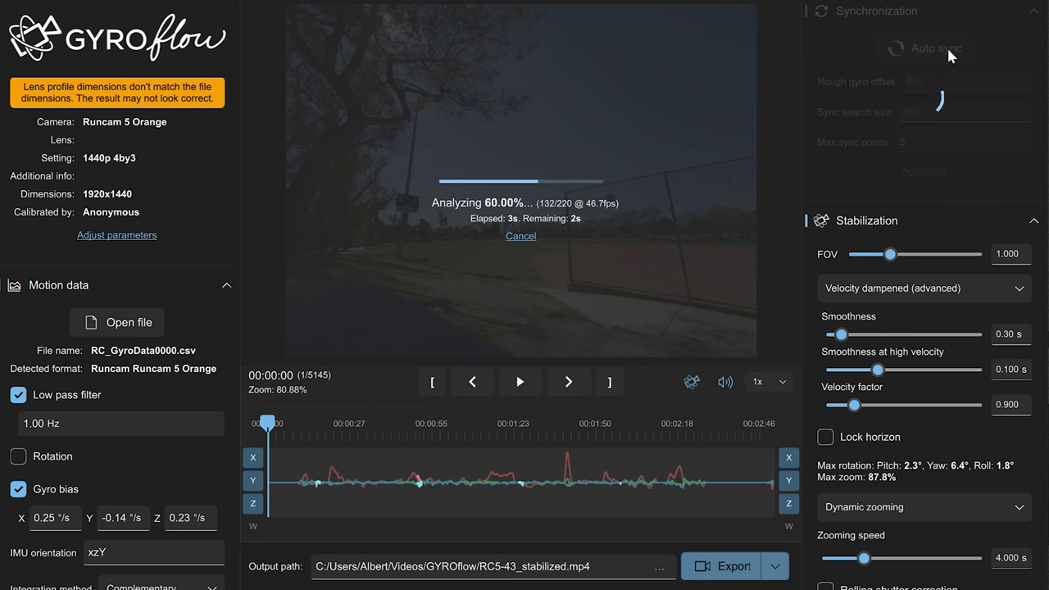
{"action": "left_click", "coordinate": [924, 47]}
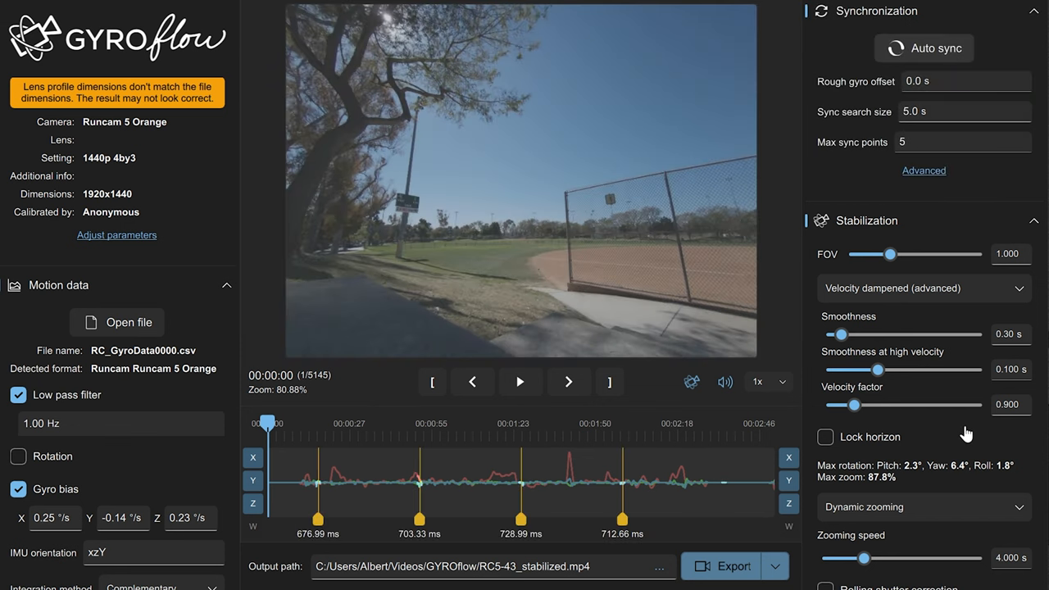
{"action": "scroll", "scroll_direction": "down", "scroll_amount": 3}
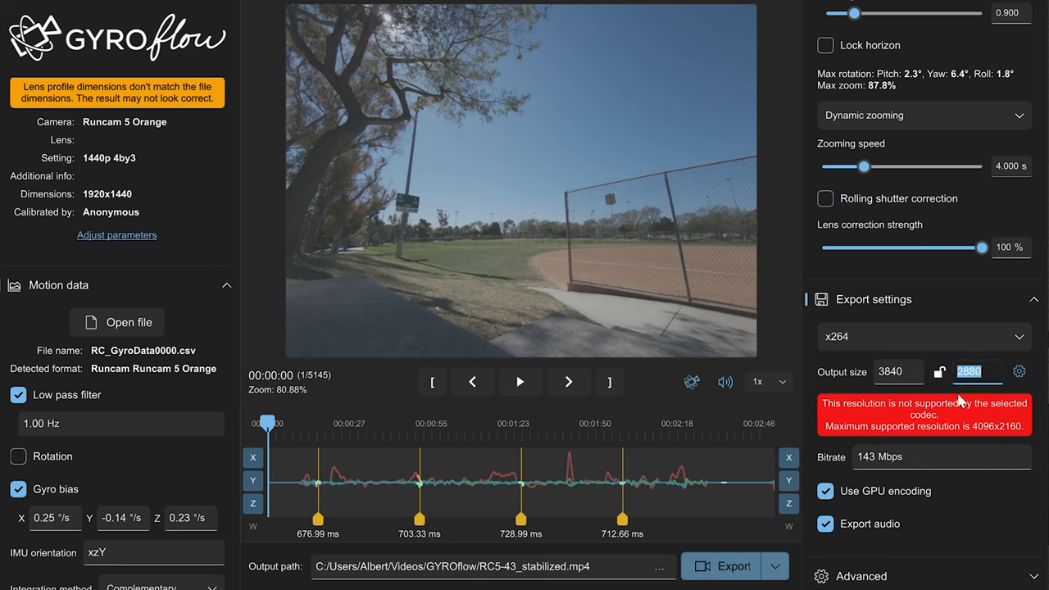
- Set the export output height to 2160 for a 3840x2160 output
{"action": "type", "text": "2160"}
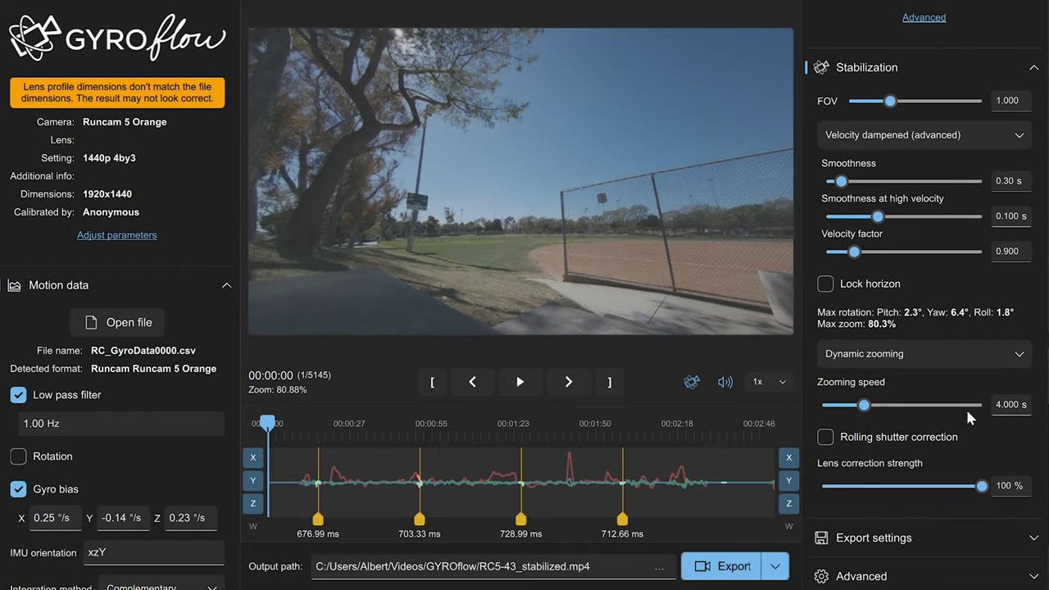
{"action": "left_click", "coordinate": [521, 382]}
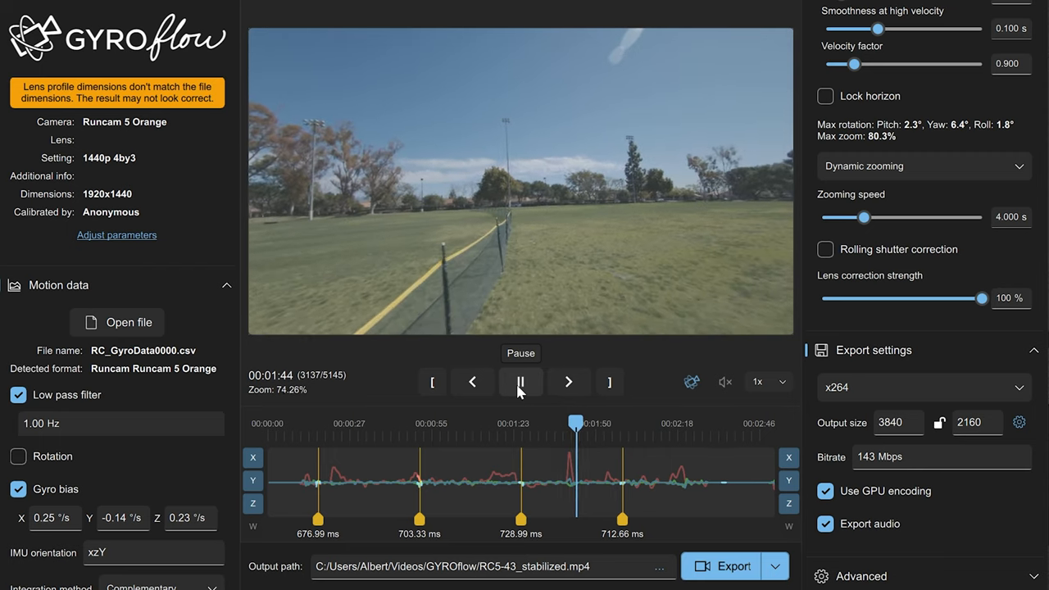
- Start rendering the stabilized RC5-43_stabilized.mp4 export
{"action": "left_click", "coordinate": [722, 566]}
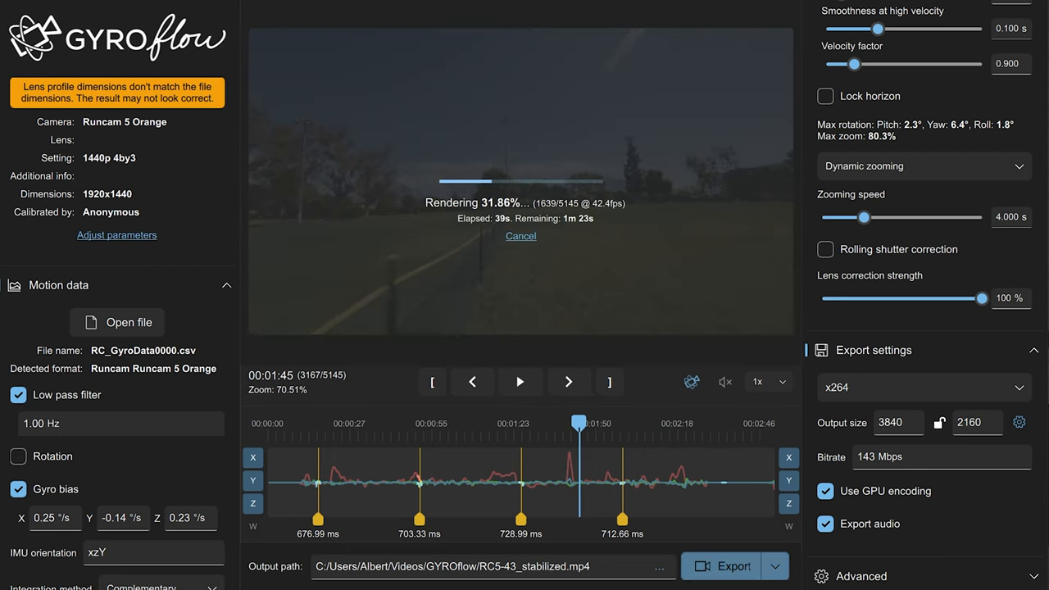